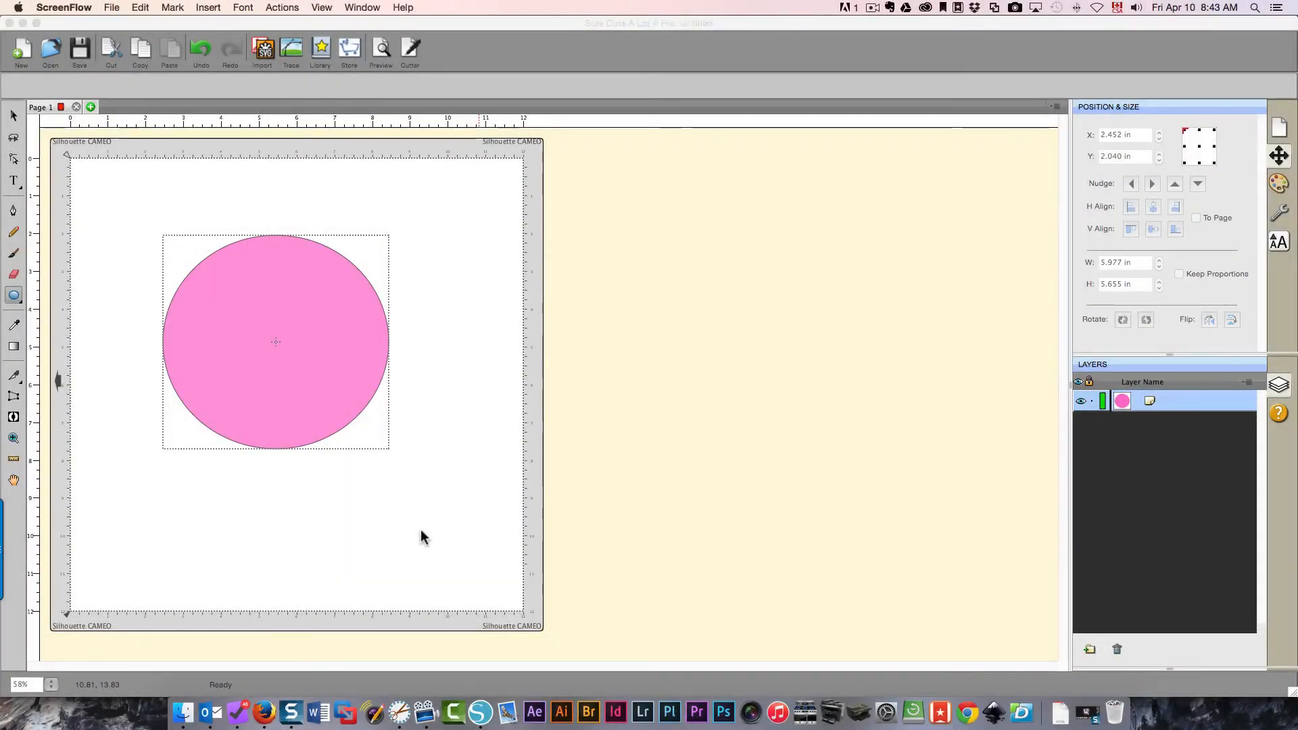
mouse_move(221, 336)
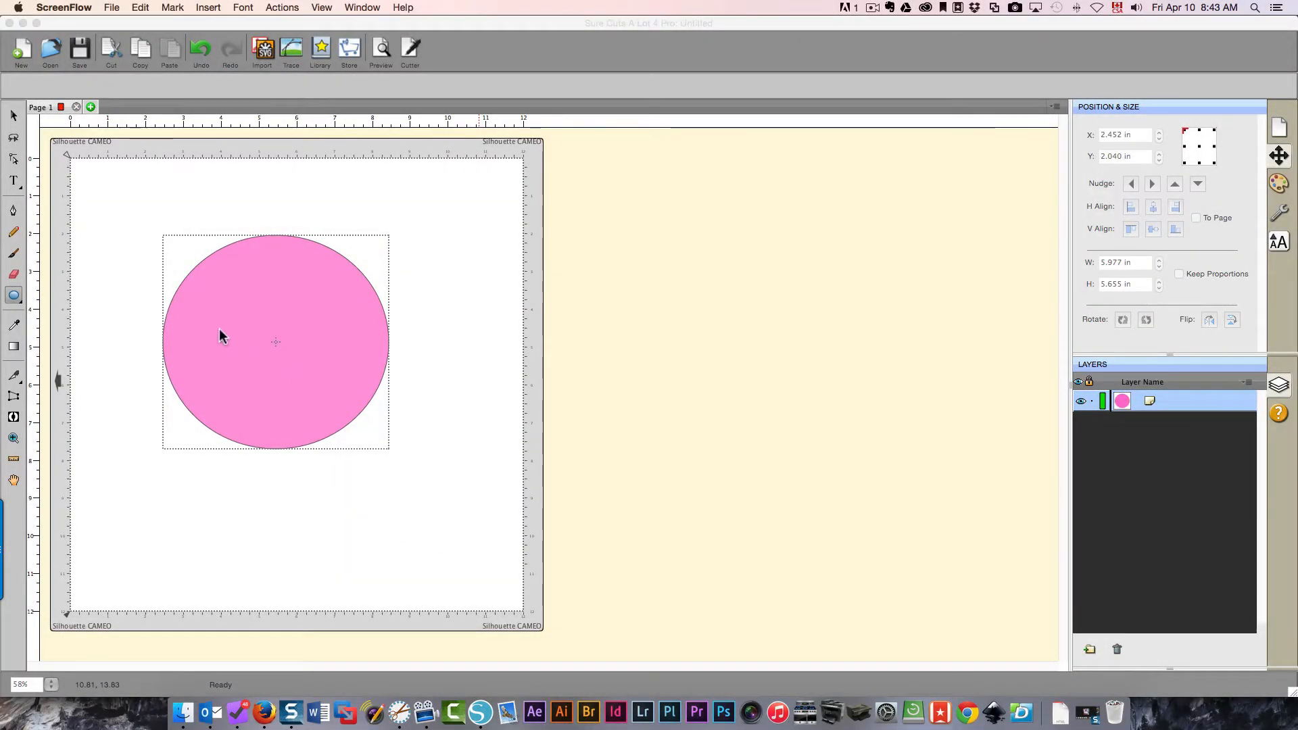
mouse_move(372, 383)
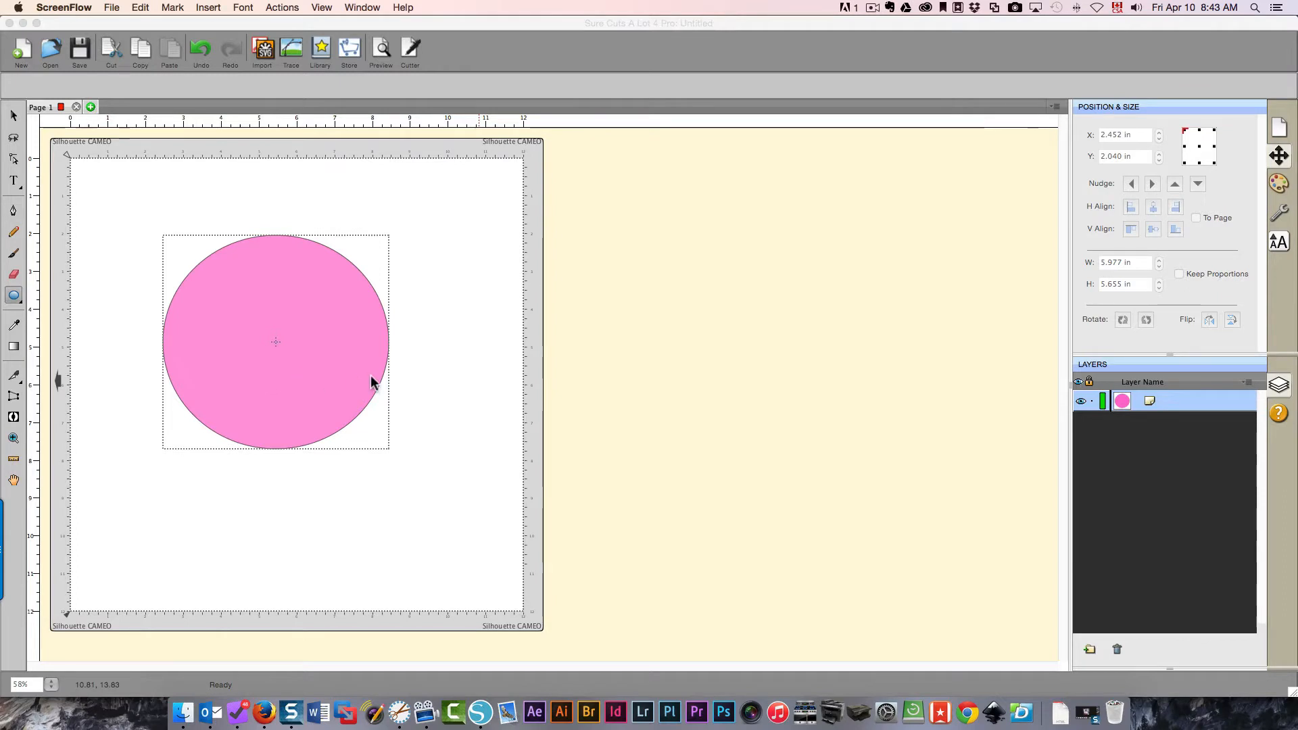
mouse_move(313, 346)
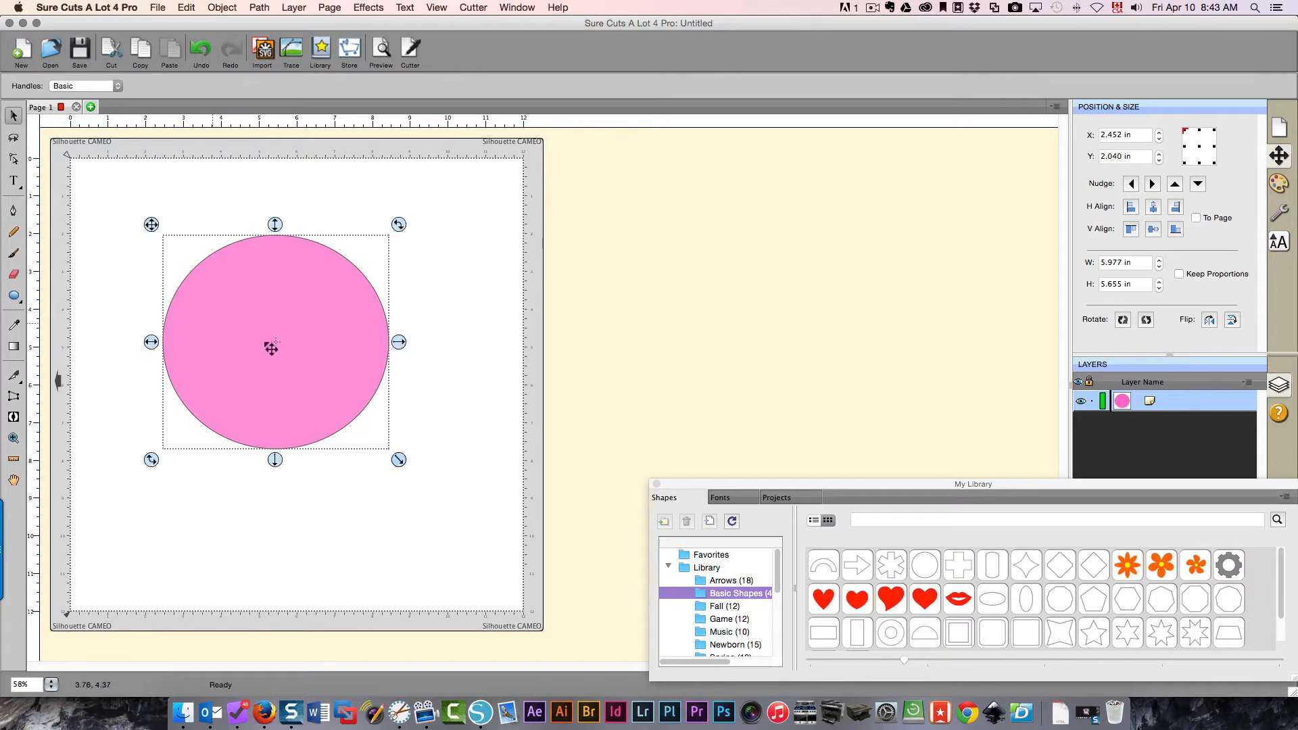
Drag the pink circle slightly up and to the left on the mat.
left_click_drag(271, 347, 259, 336)
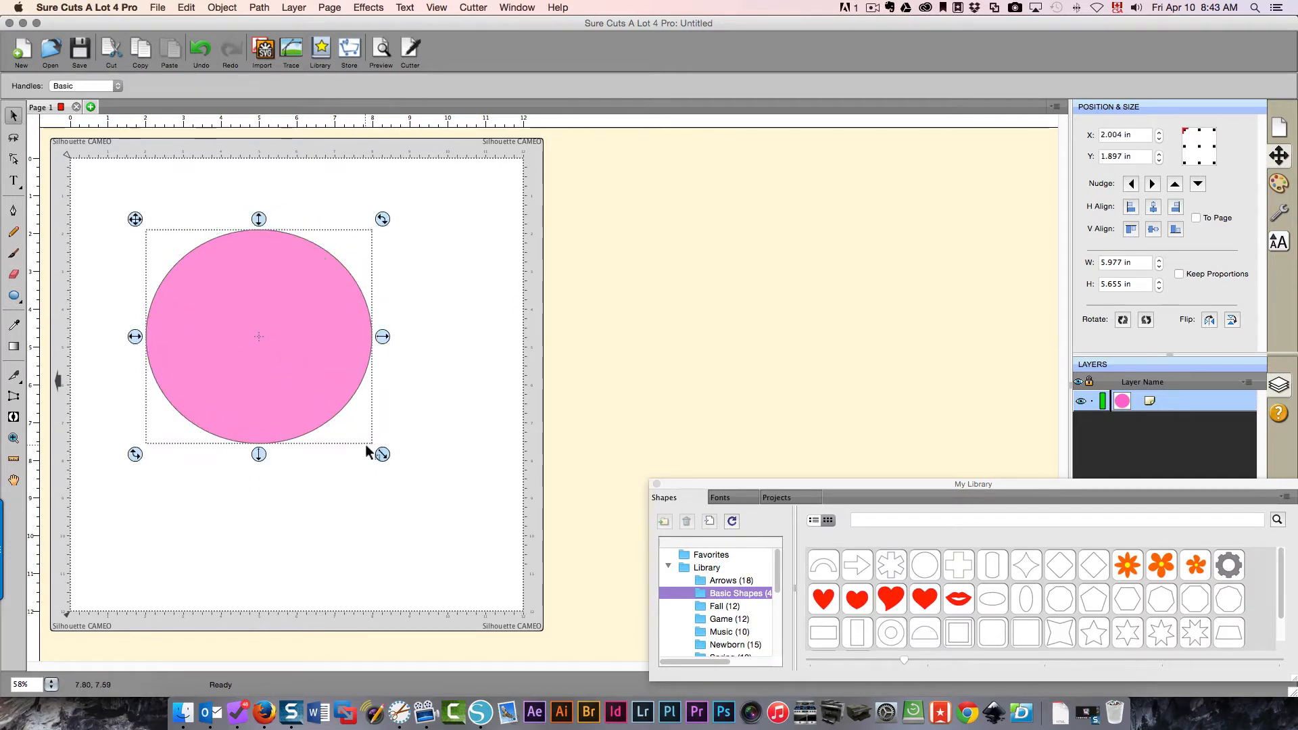
mouse_move(92, 168)
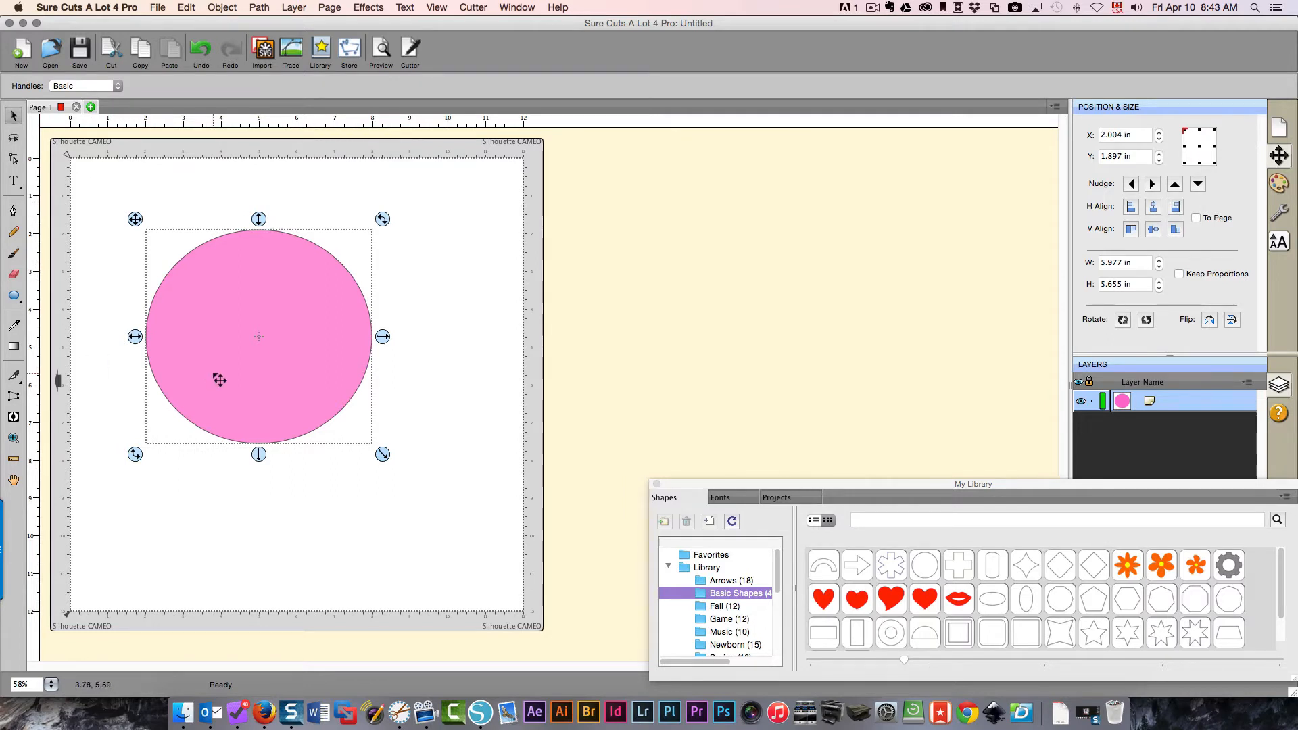
left_click(14, 158)
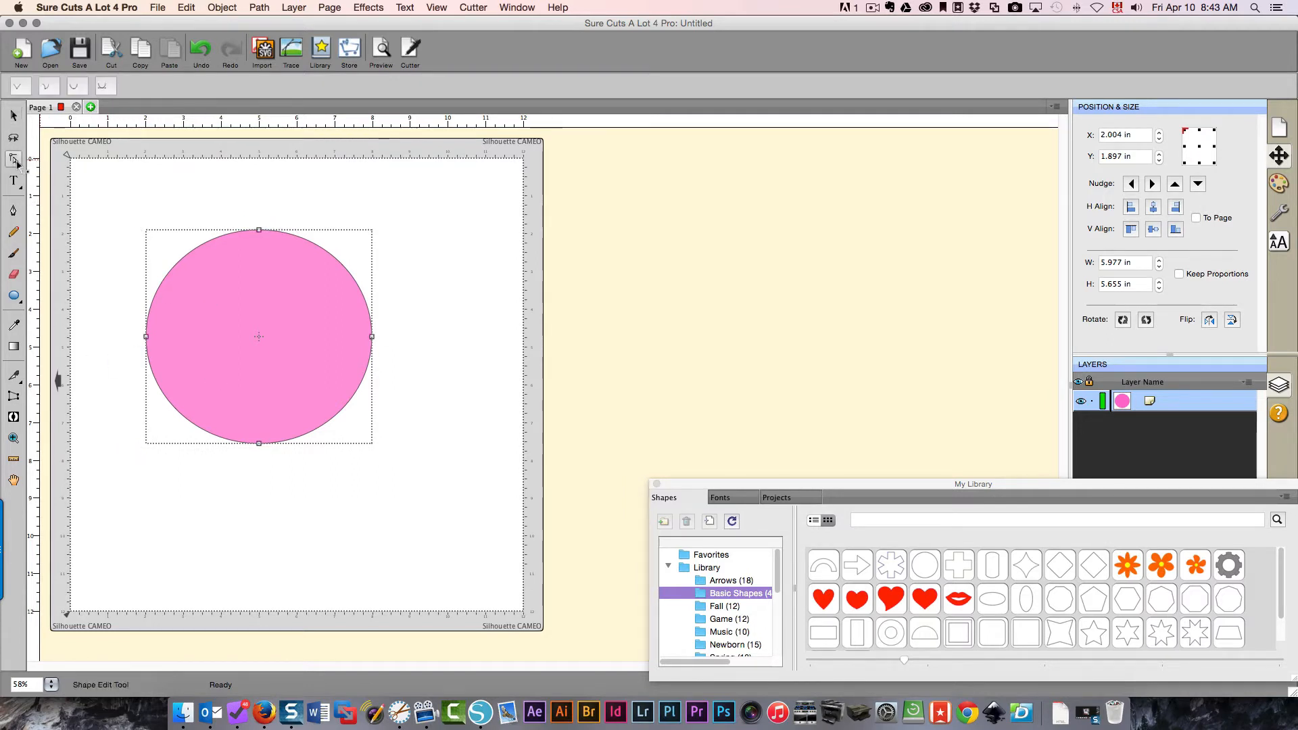
mouse_move(153, 311)
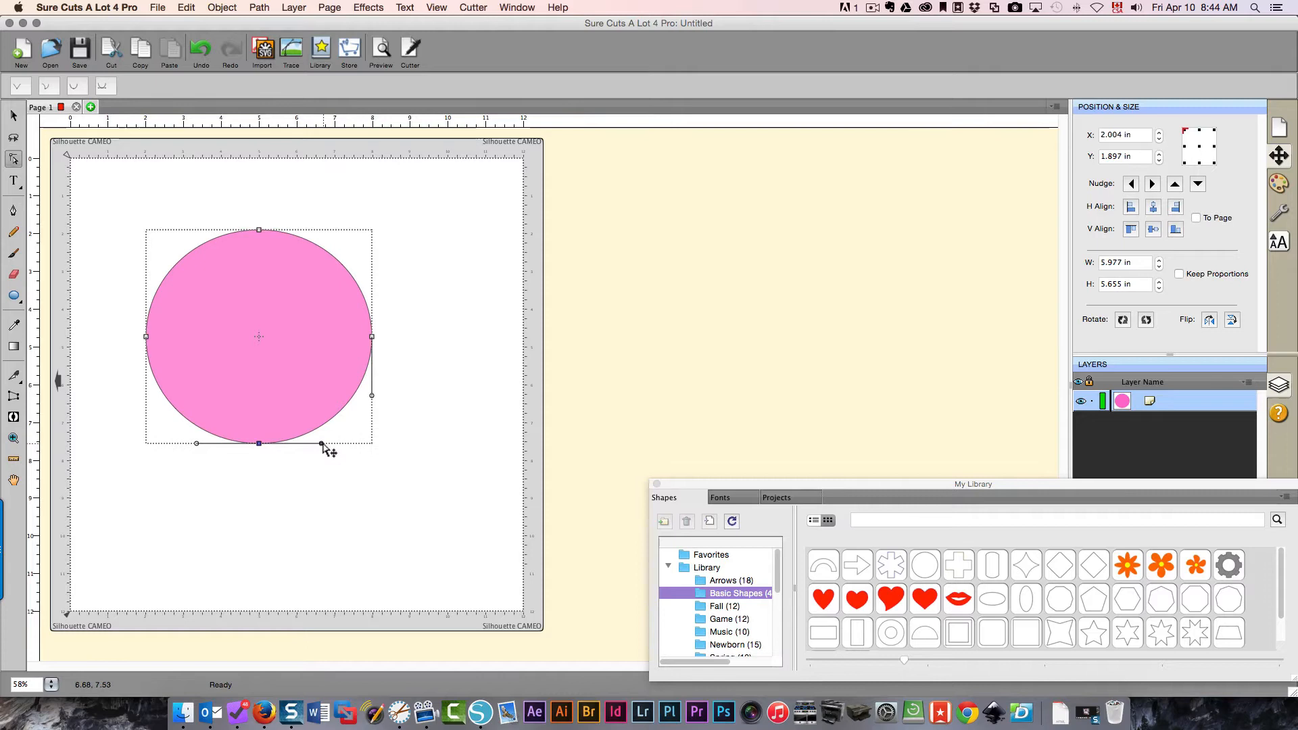
left_click_drag(321, 447, 321, 413)
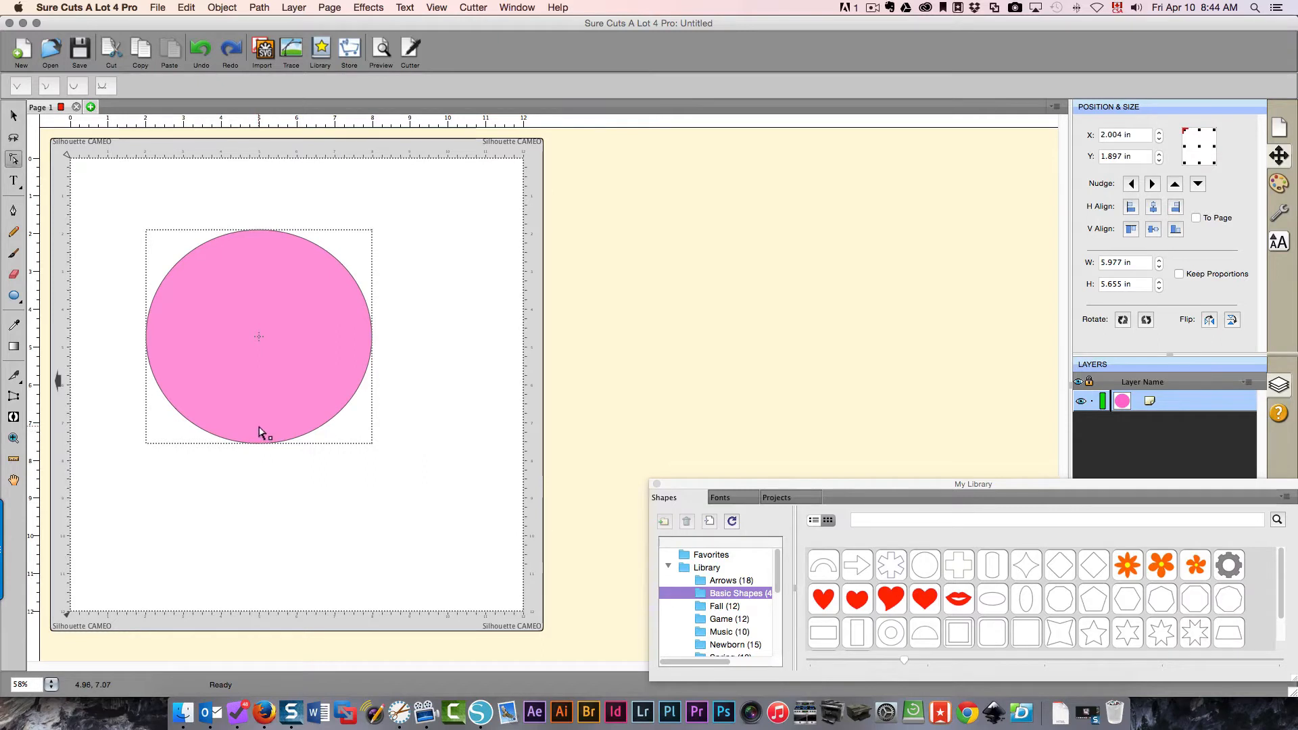
left_click(258, 431)
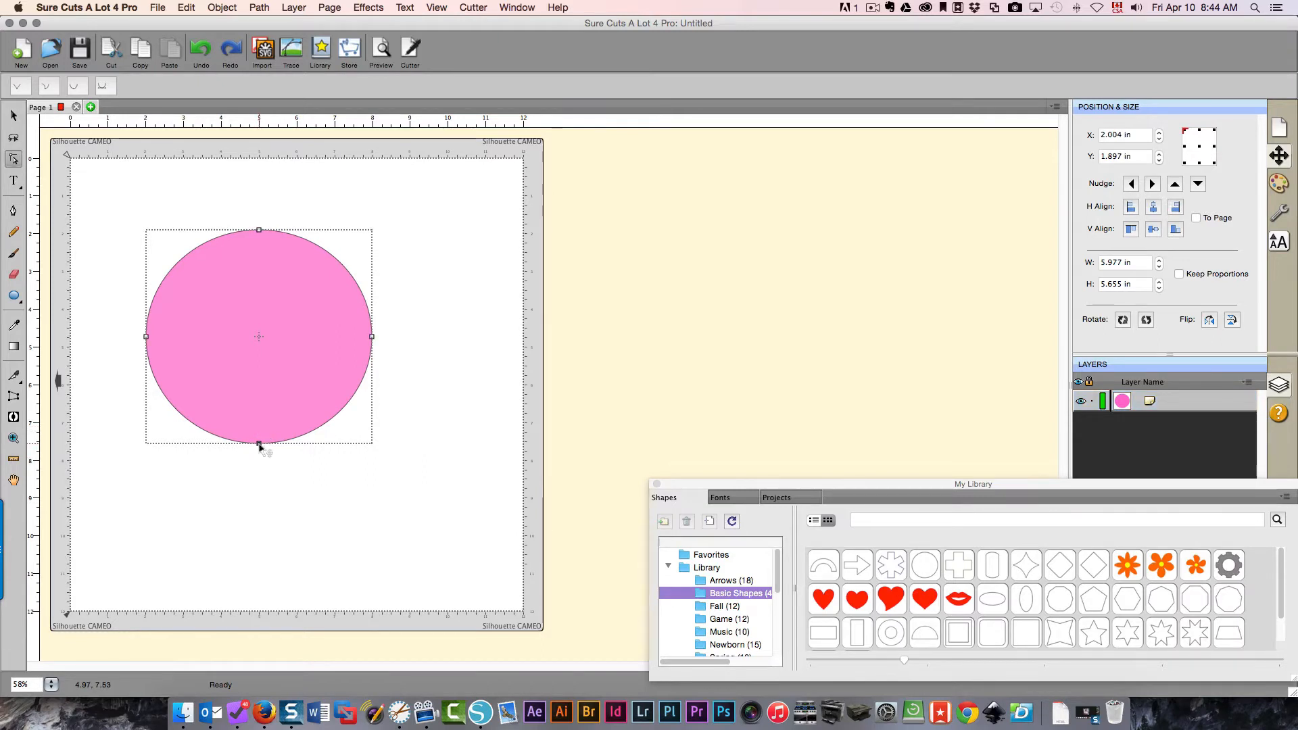
left_click_drag(258, 445, 258, 475)
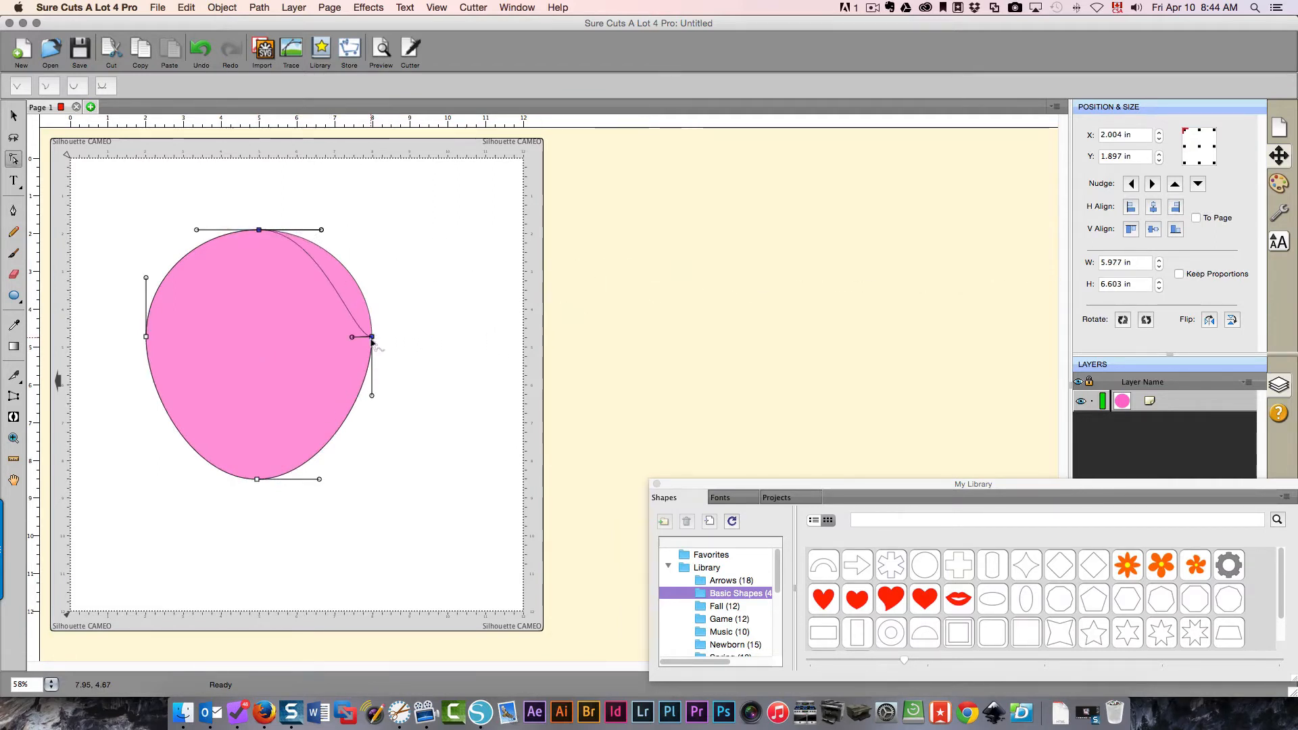
left_click_drag(372, 338, 405, 319)
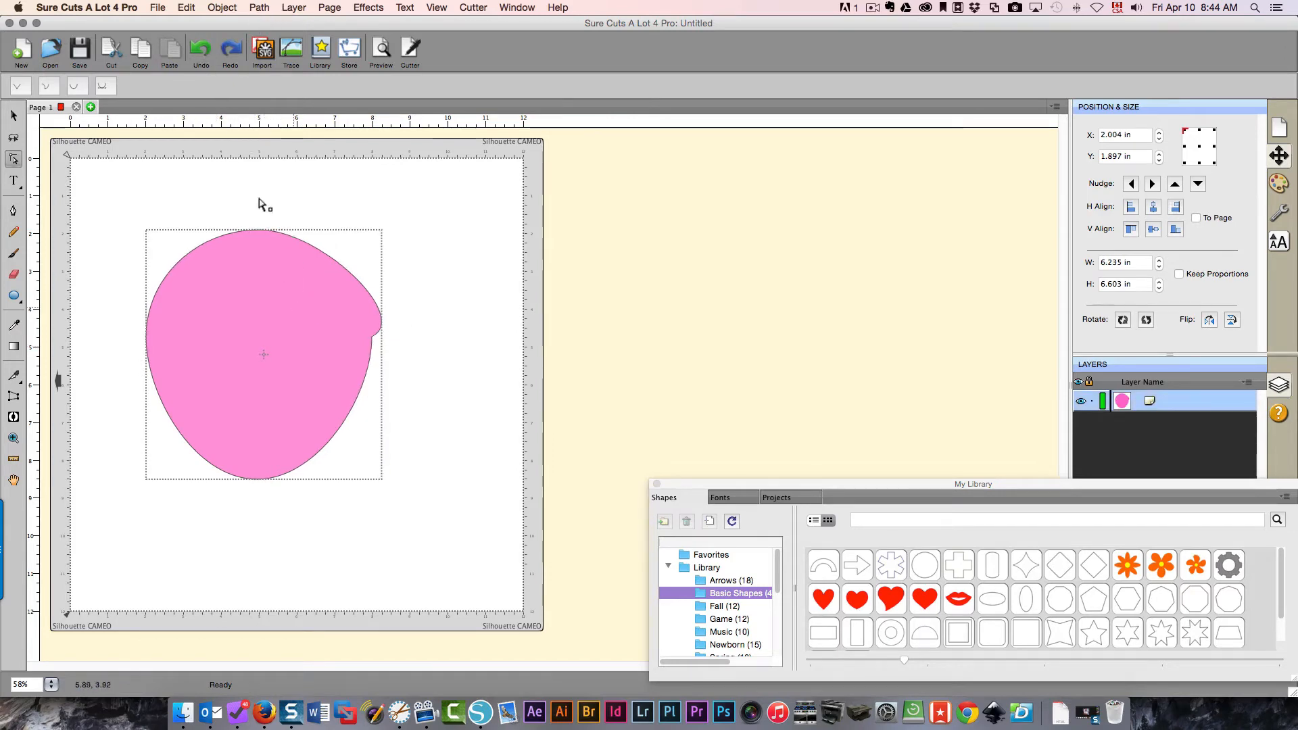
left_click(200, 51)
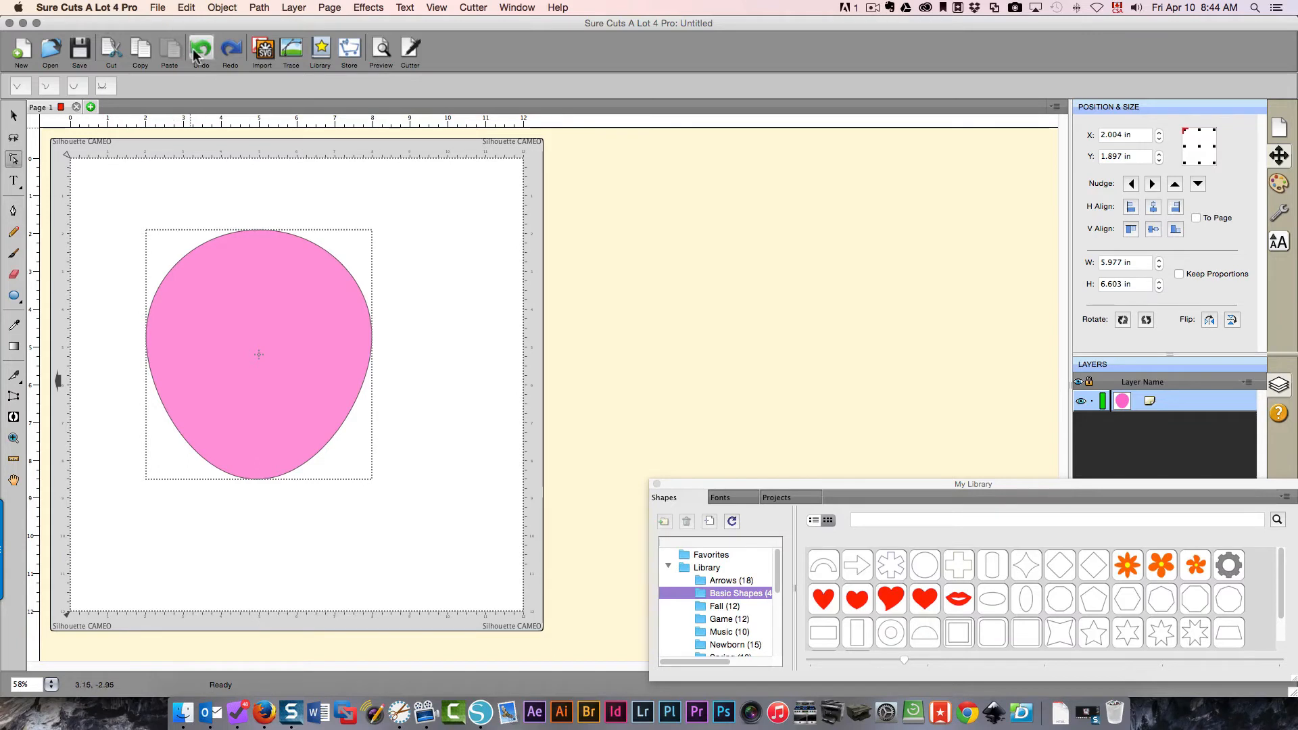
left_click(199, 46)
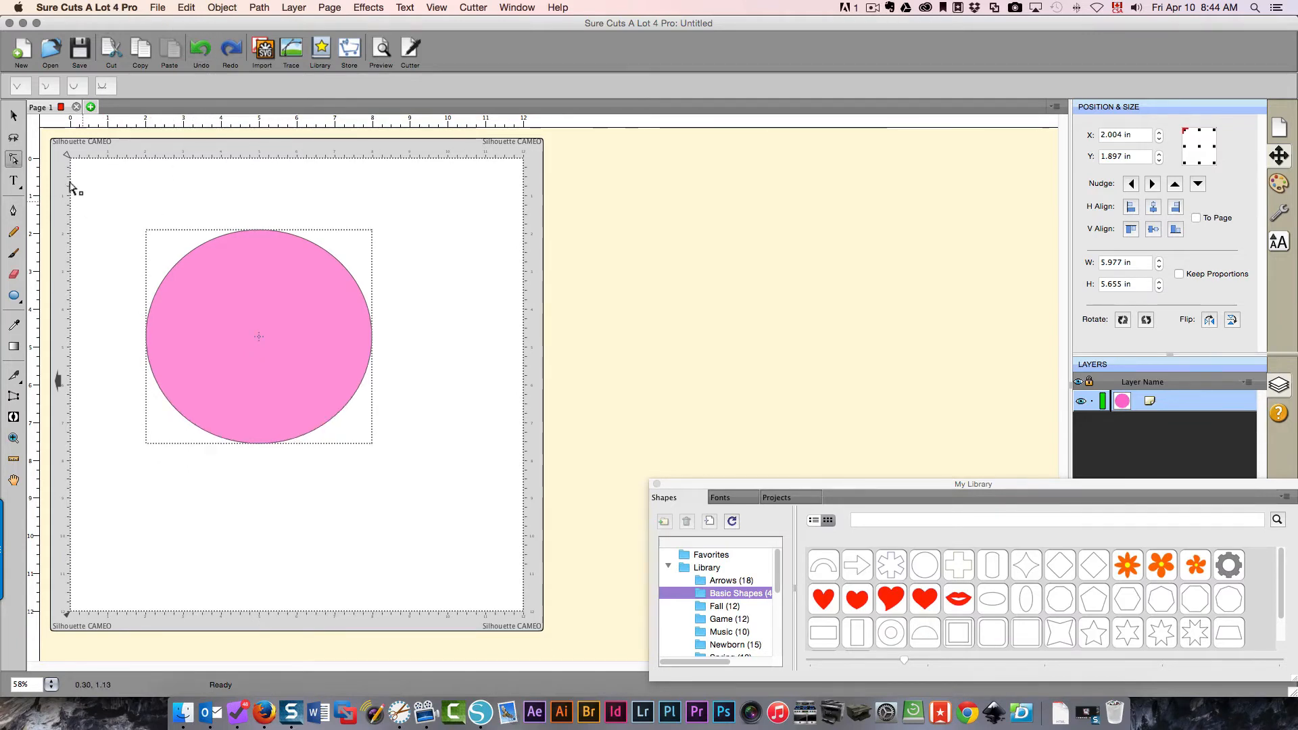
Reselect the pink circle to show its nodes and switch to the Pen tool.
left_click(13, 158)
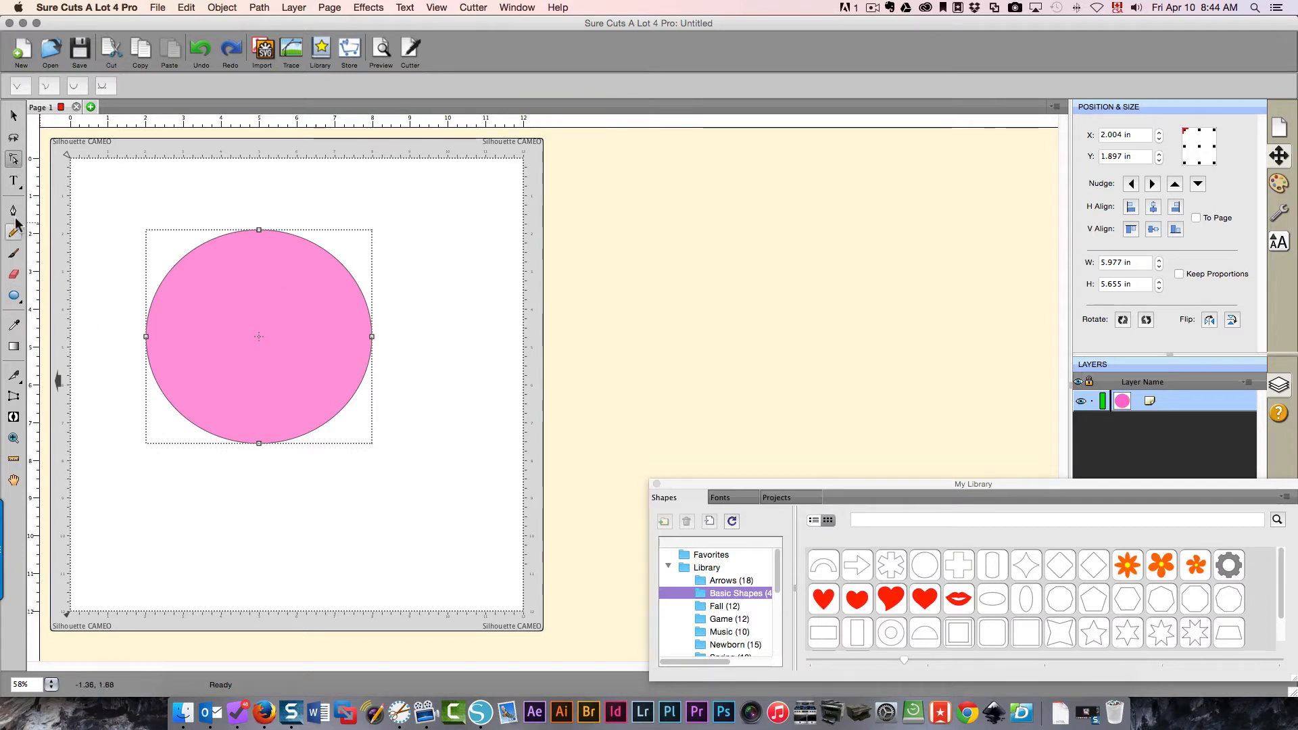
mouse_move(14, 211)
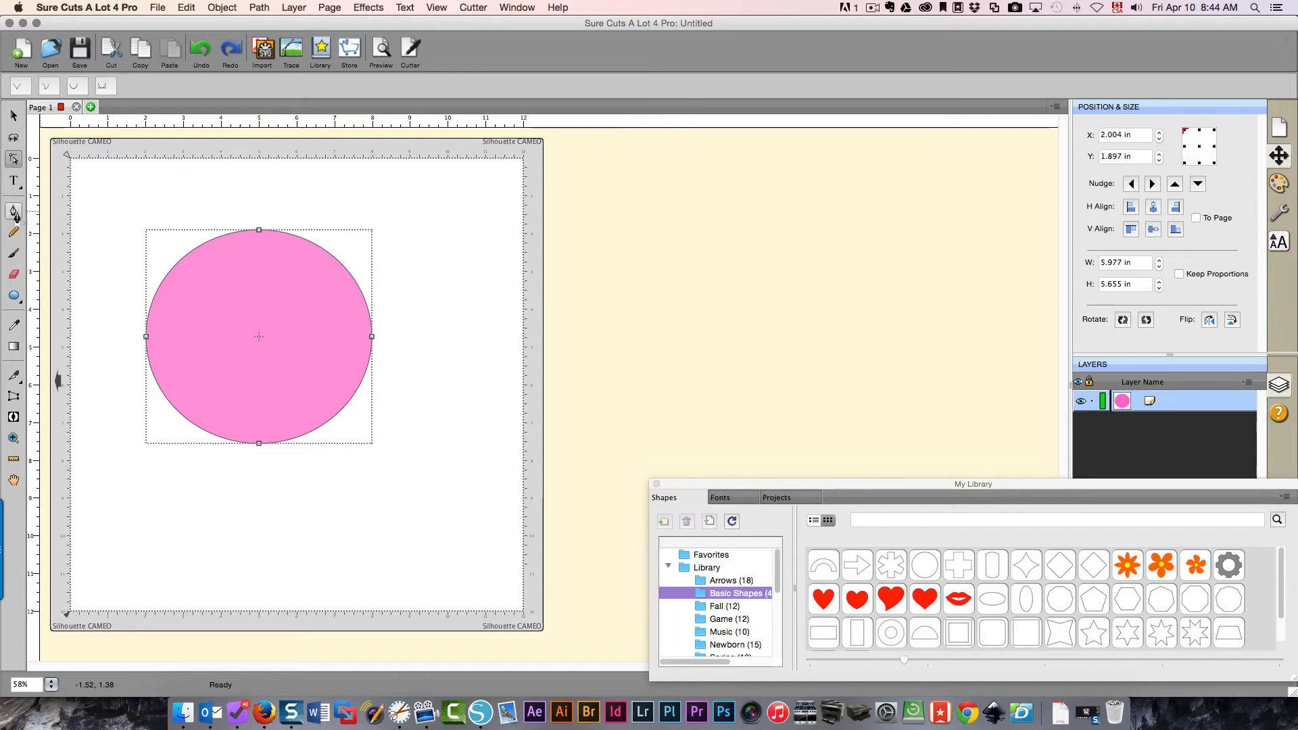
left_click(13, 212)
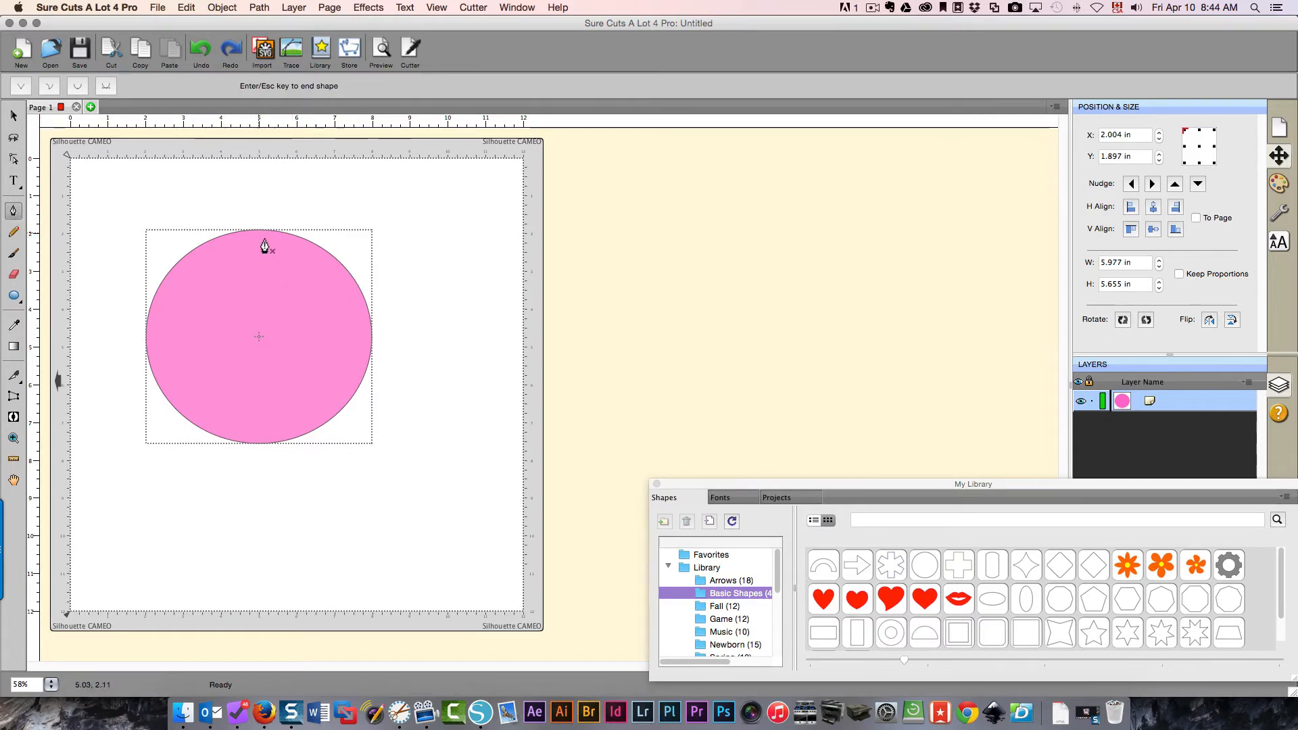
mouse_move(211, 268)
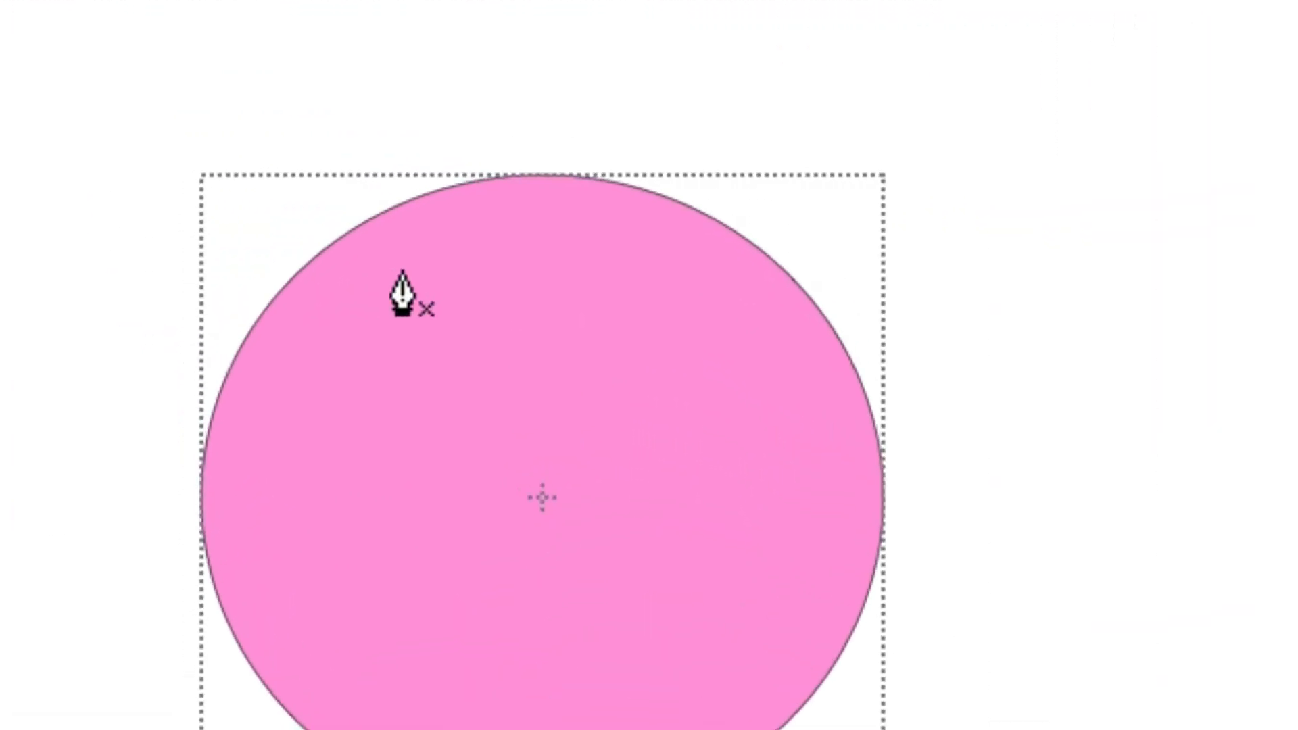
mouse_move(493, 285)
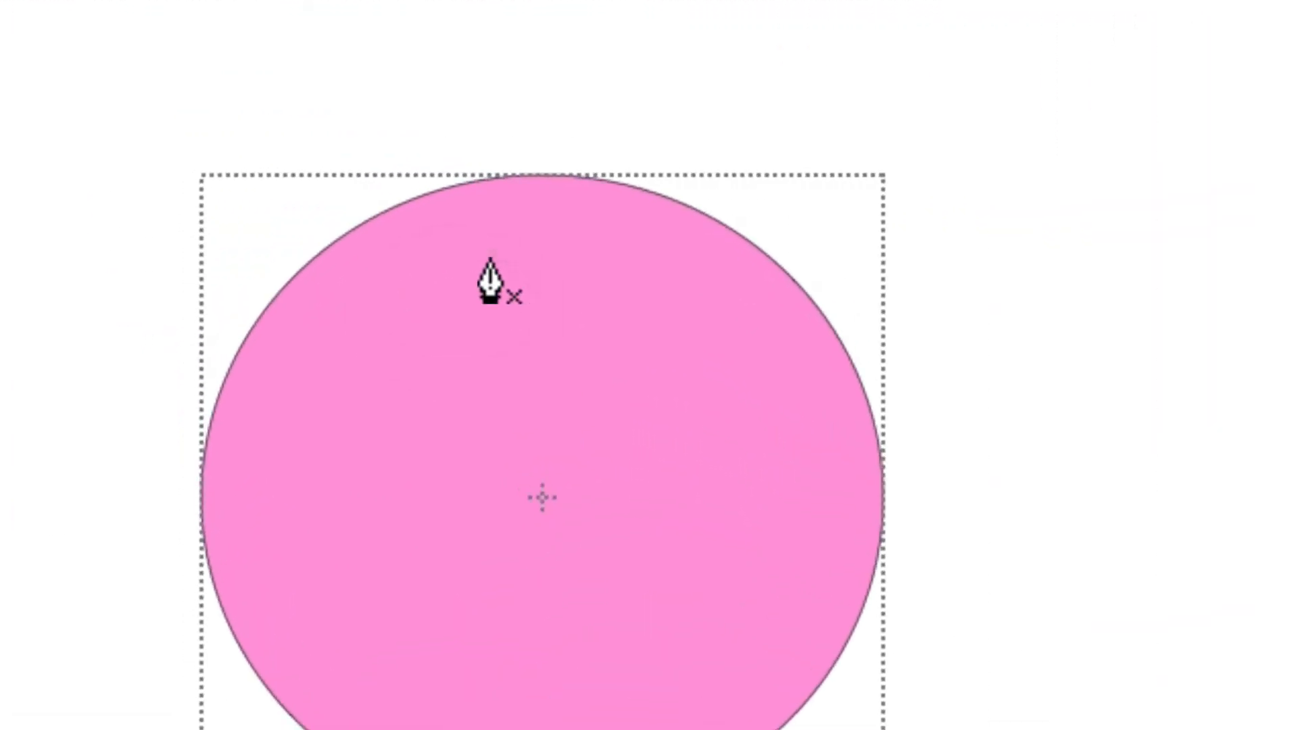
mouse_move(510, 219)
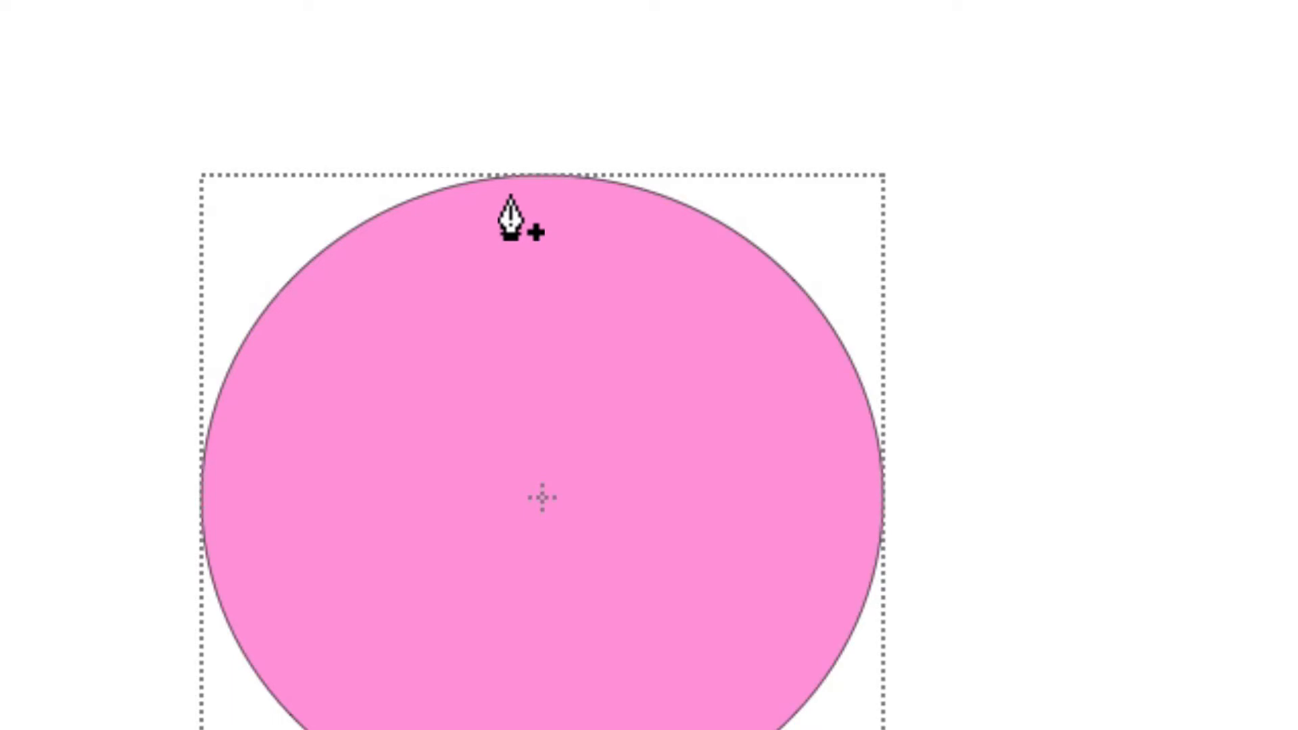
Add two nodes on the circle's outline, one at the top and one on the upper-left arc.
left_click(518, 230)
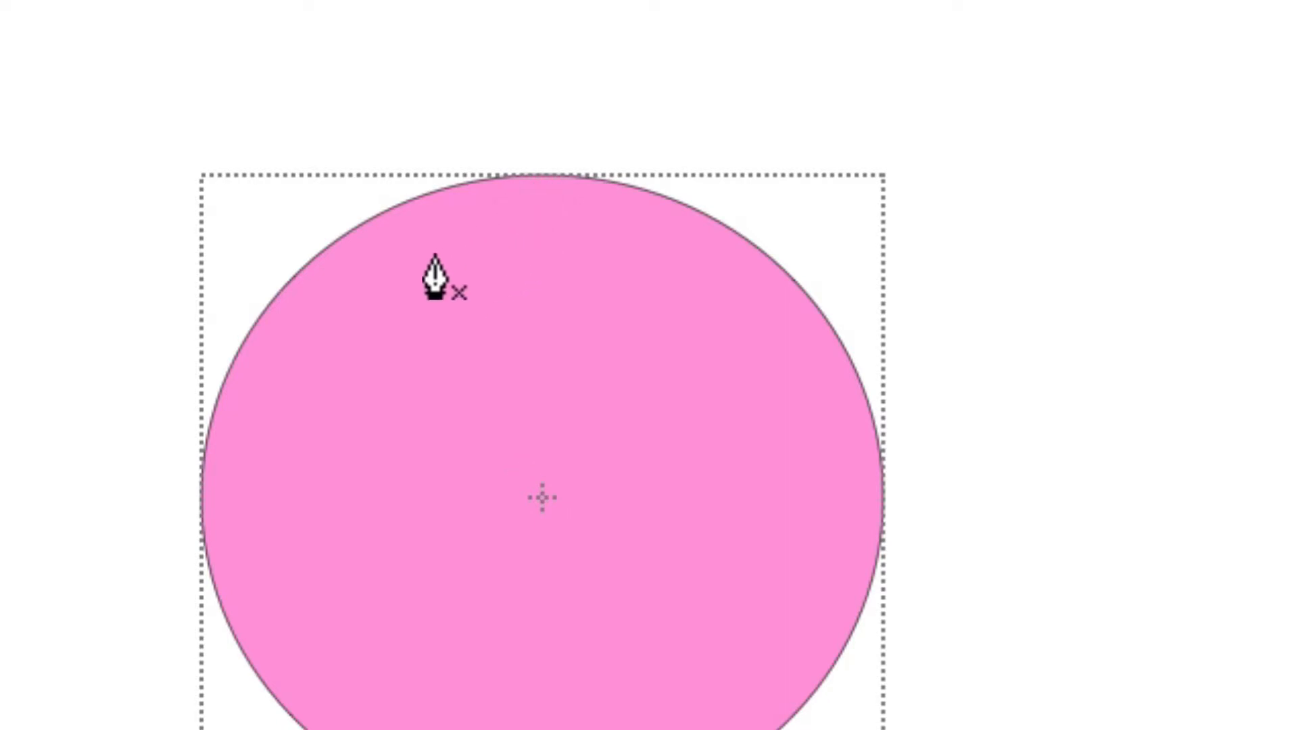
mouse_move(369, 344)
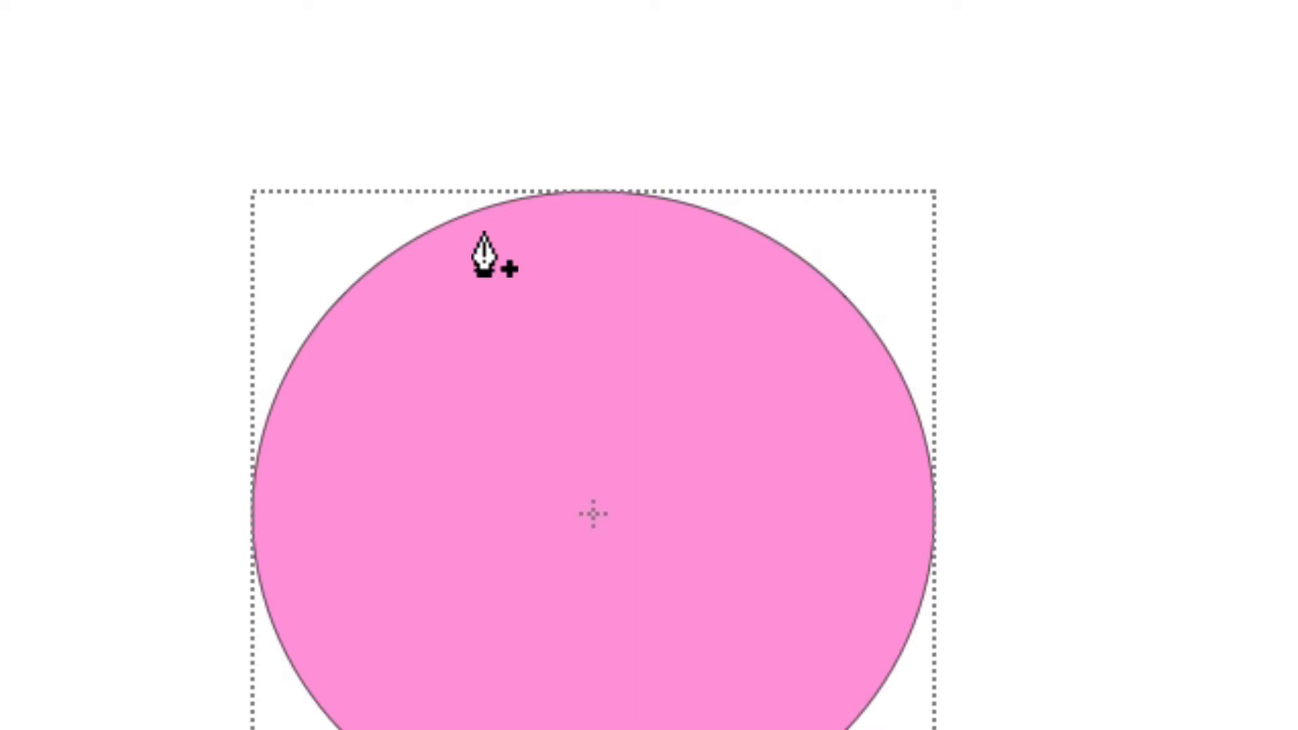
left_click(484, 257)
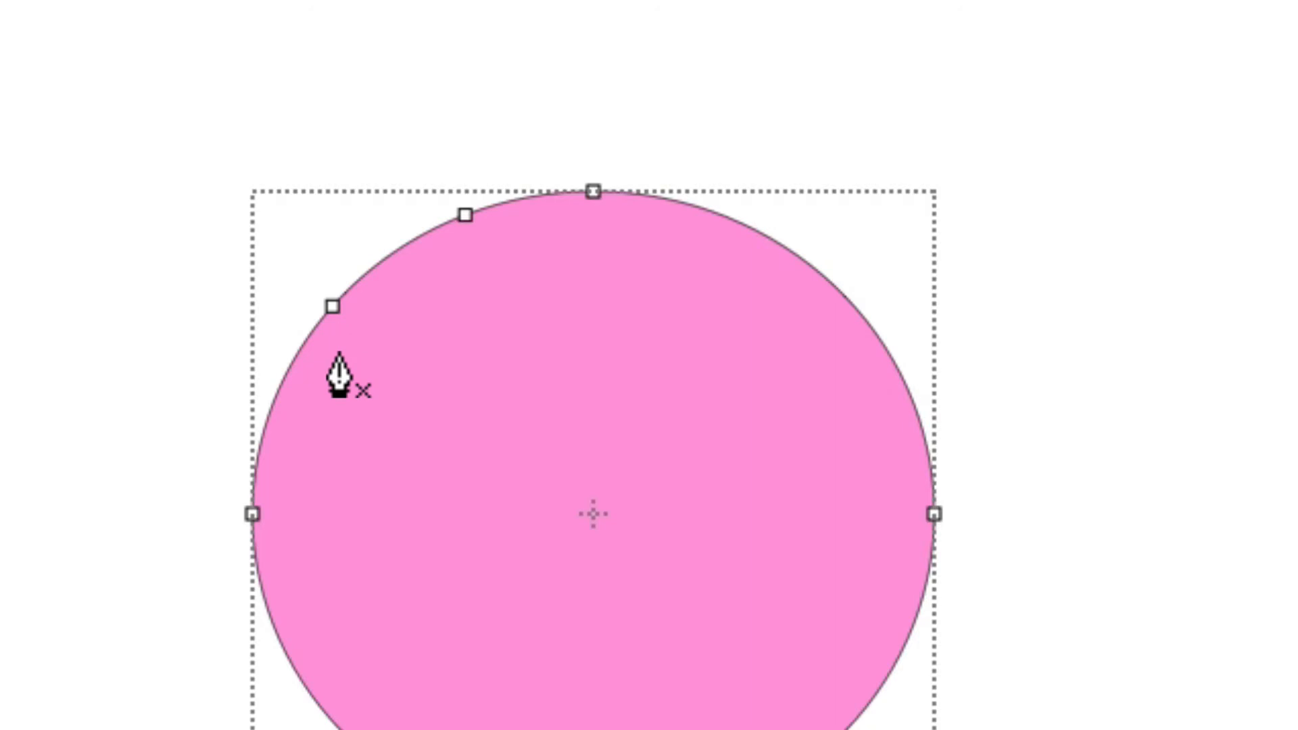
mouse_move(428, 409)
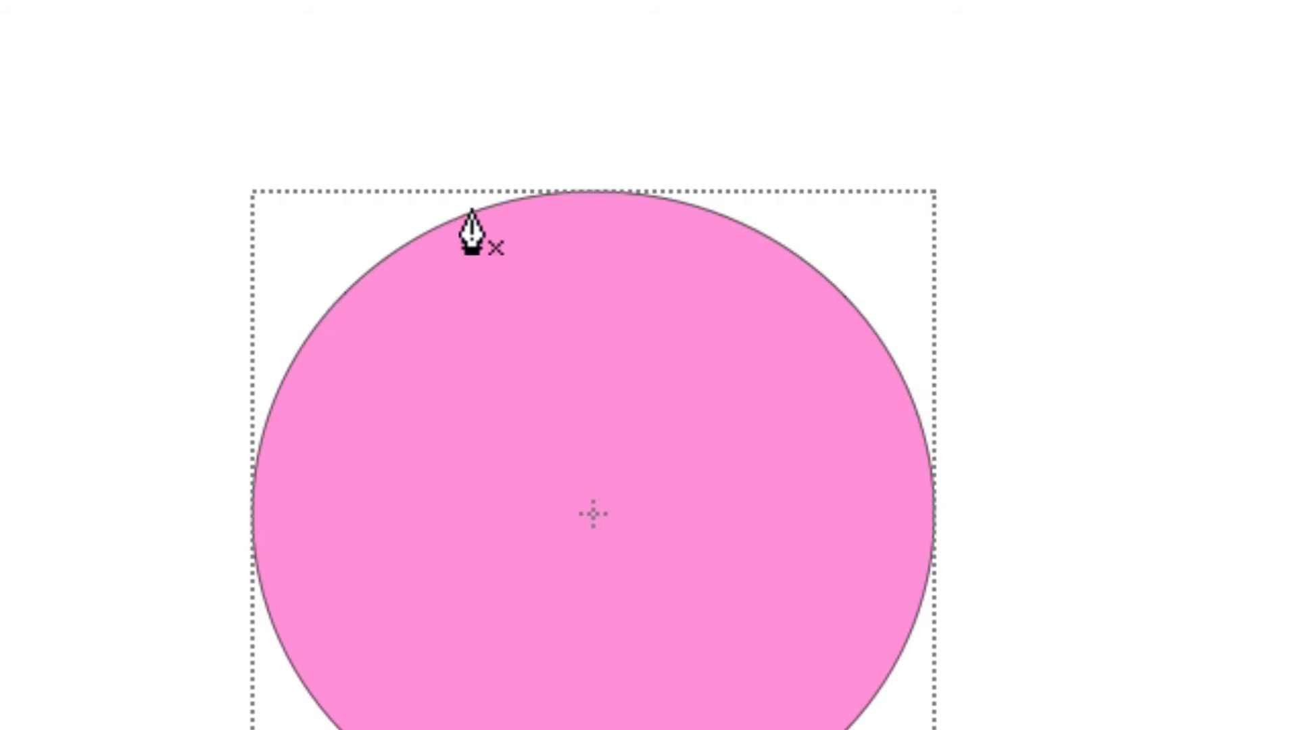
mouse_move(613, 217)
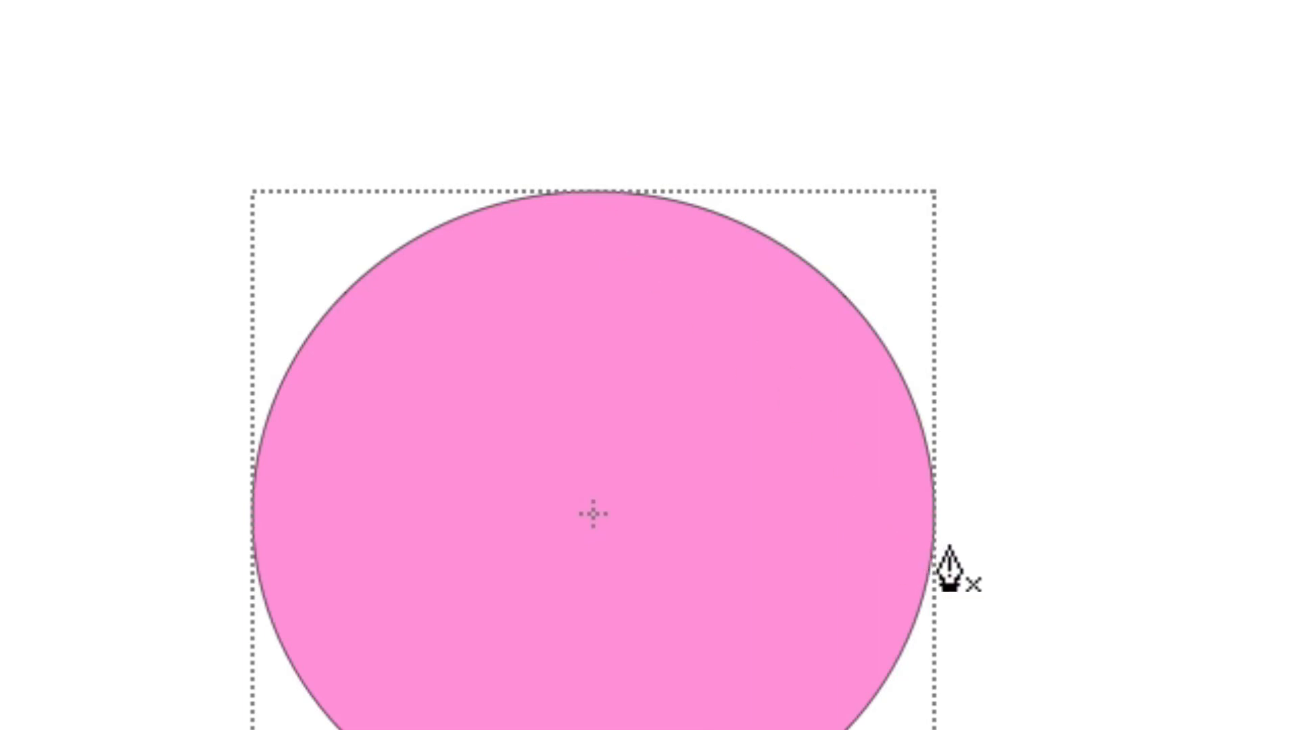
mouse_move(936, 563)
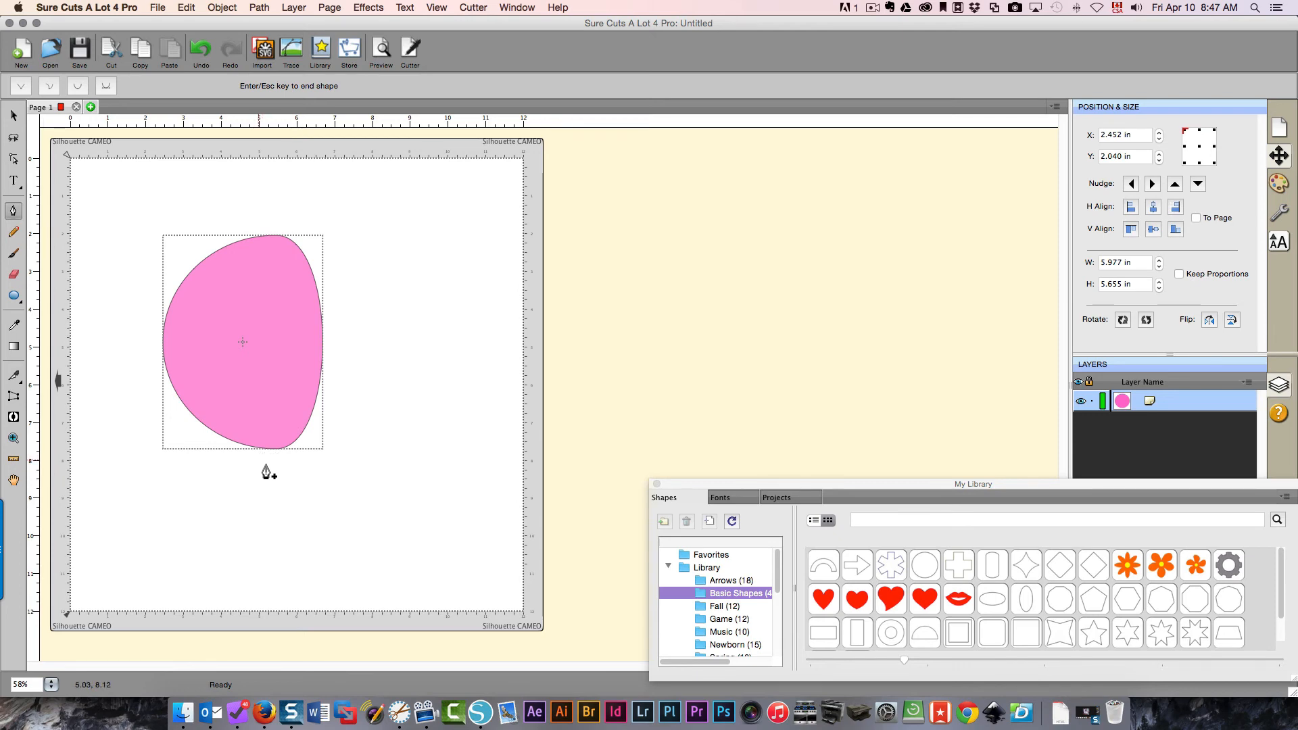
mouse_move(278, 460)
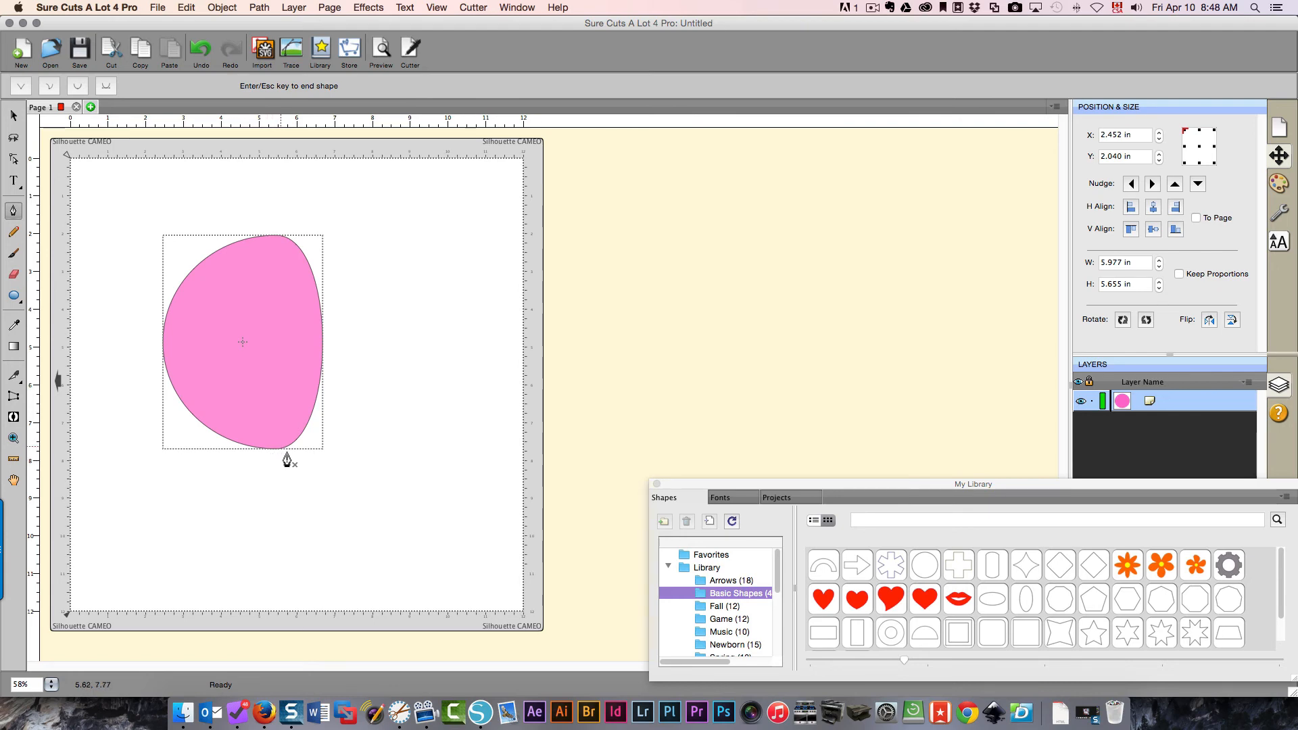
mouse_move(149, 335)
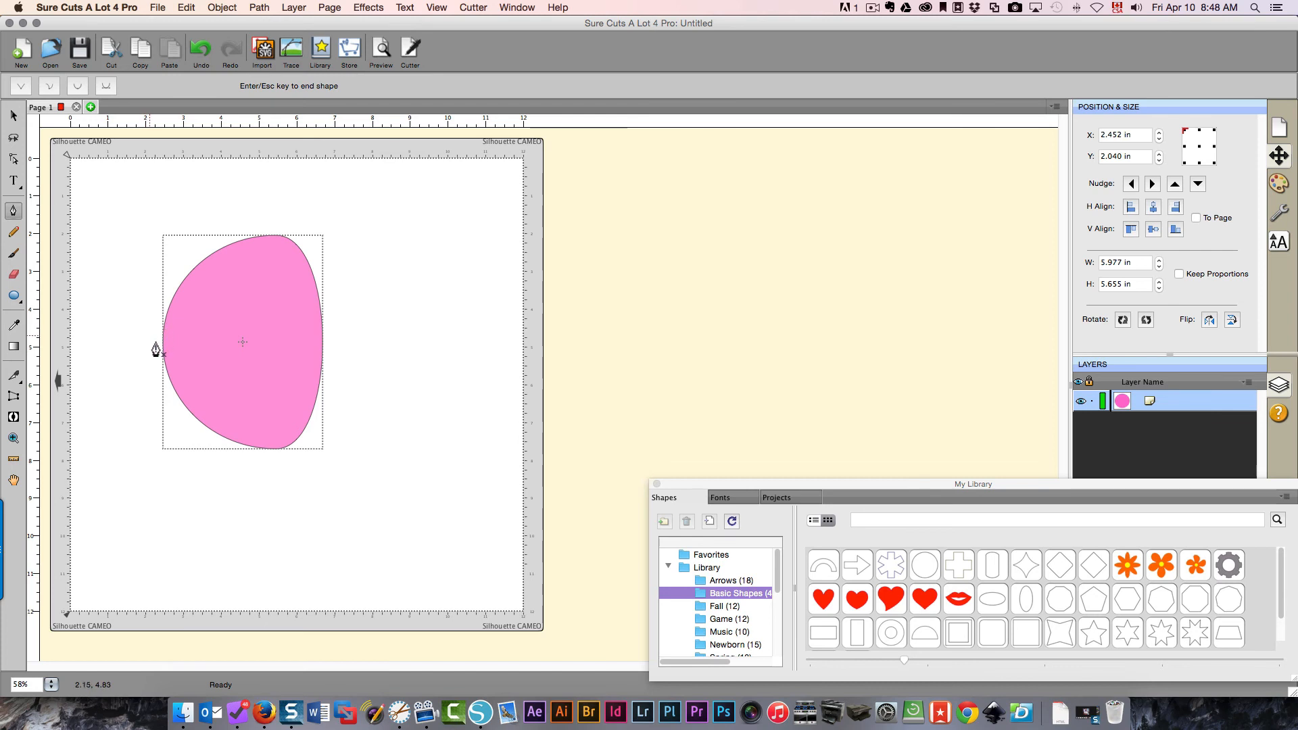
mouse_move(155, 346)
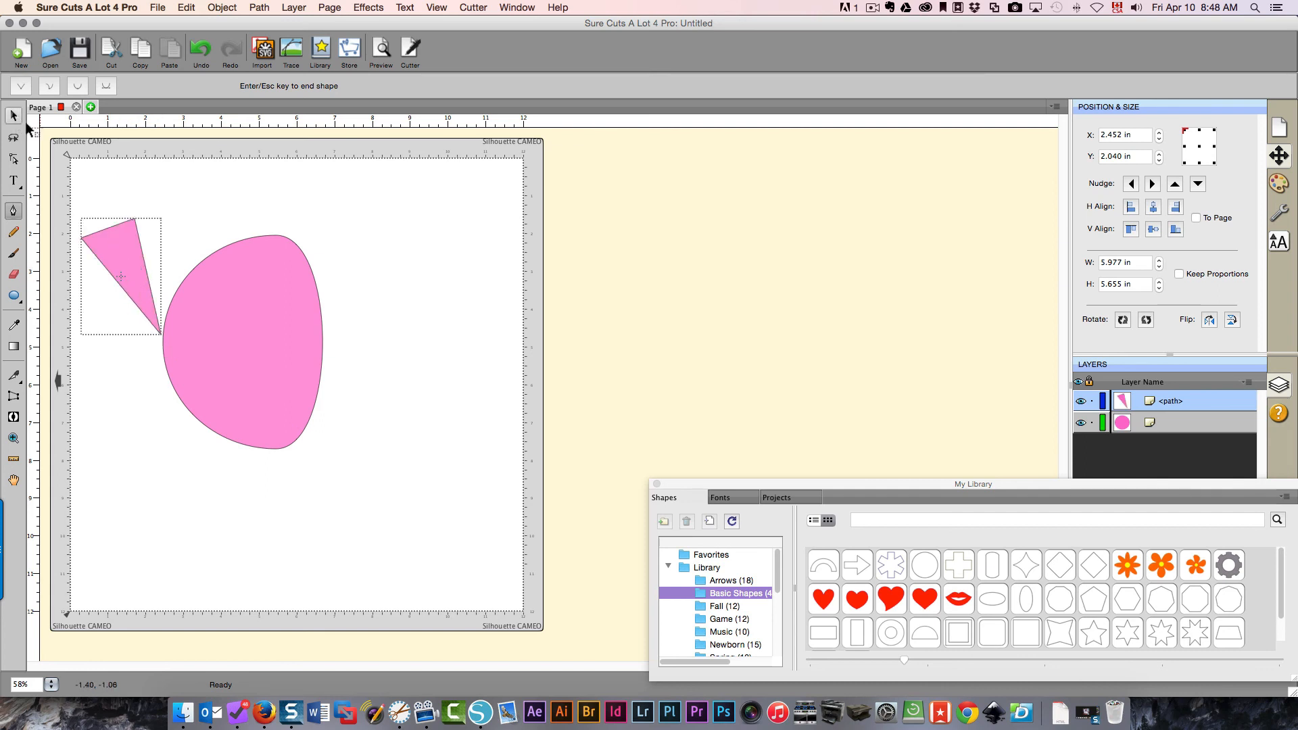
Move the thin pink triangle from the blob's left to its upper right.
left_click_drag(122, 277, 370, 270)
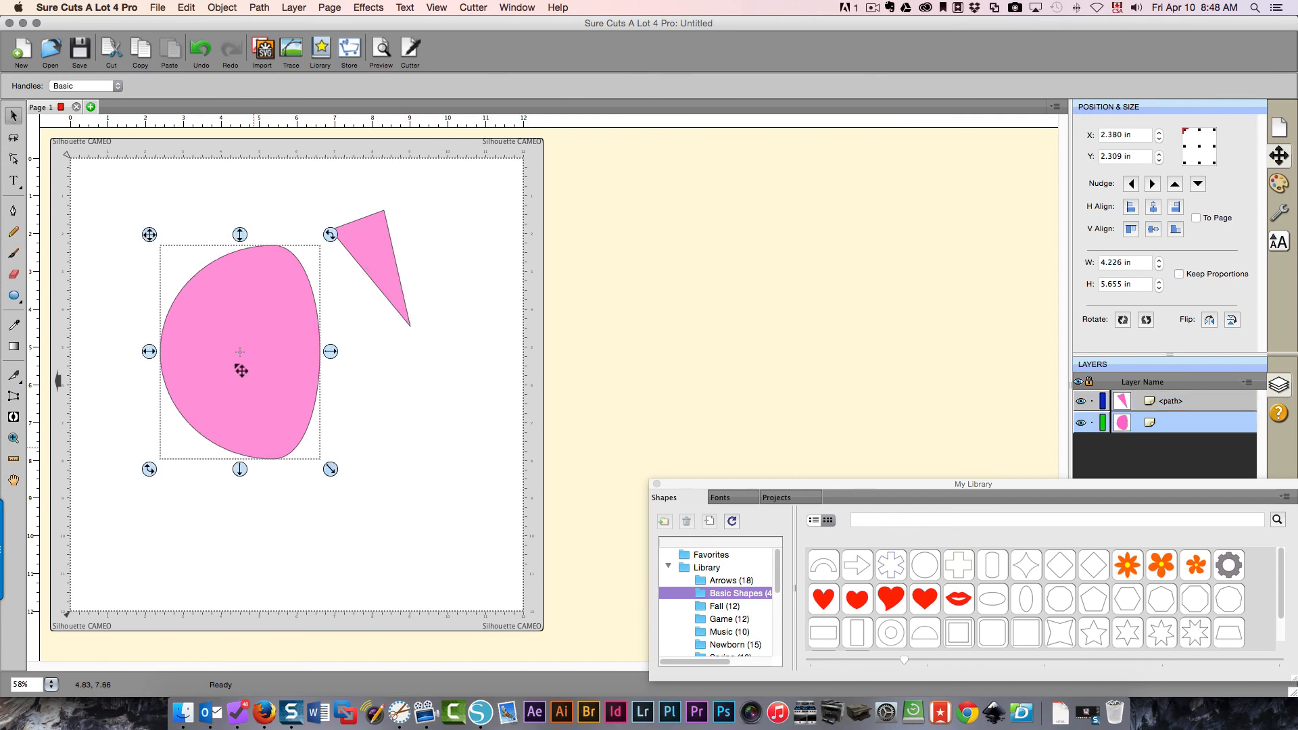
mouse_move(343, 383)
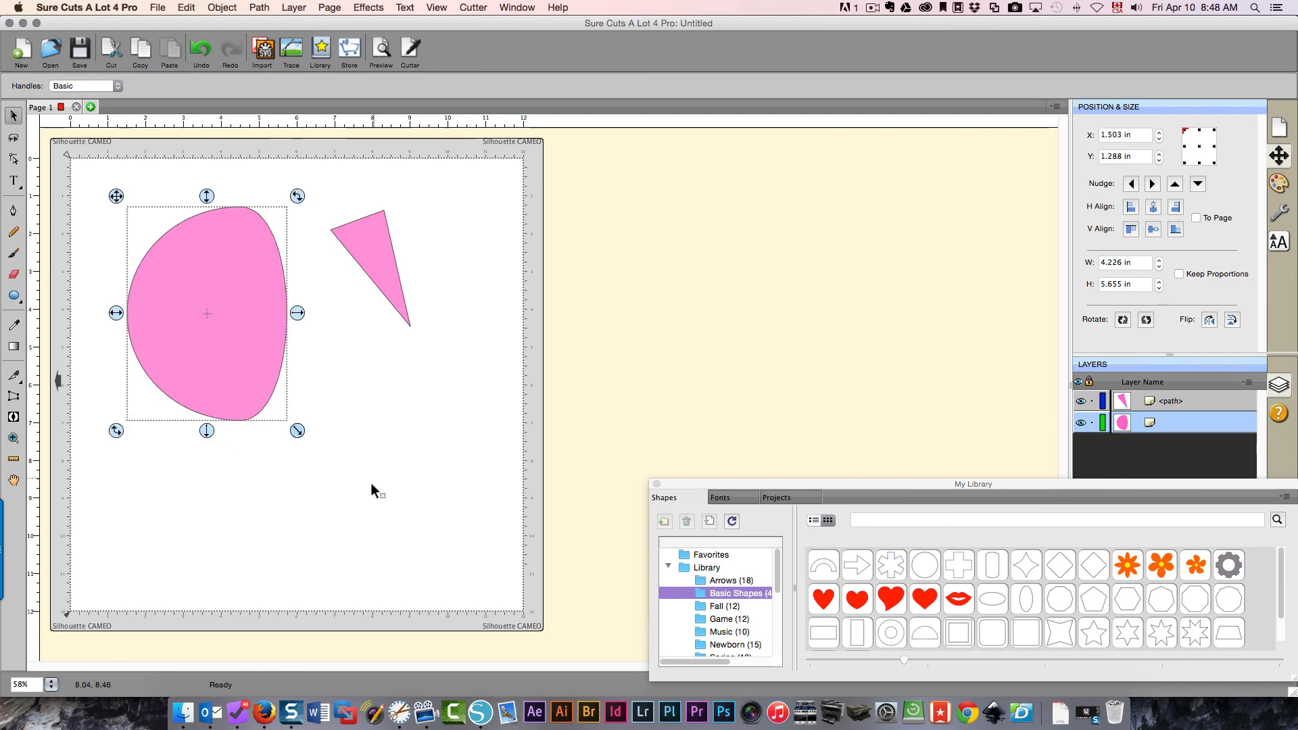
mouse_move(369, 514)
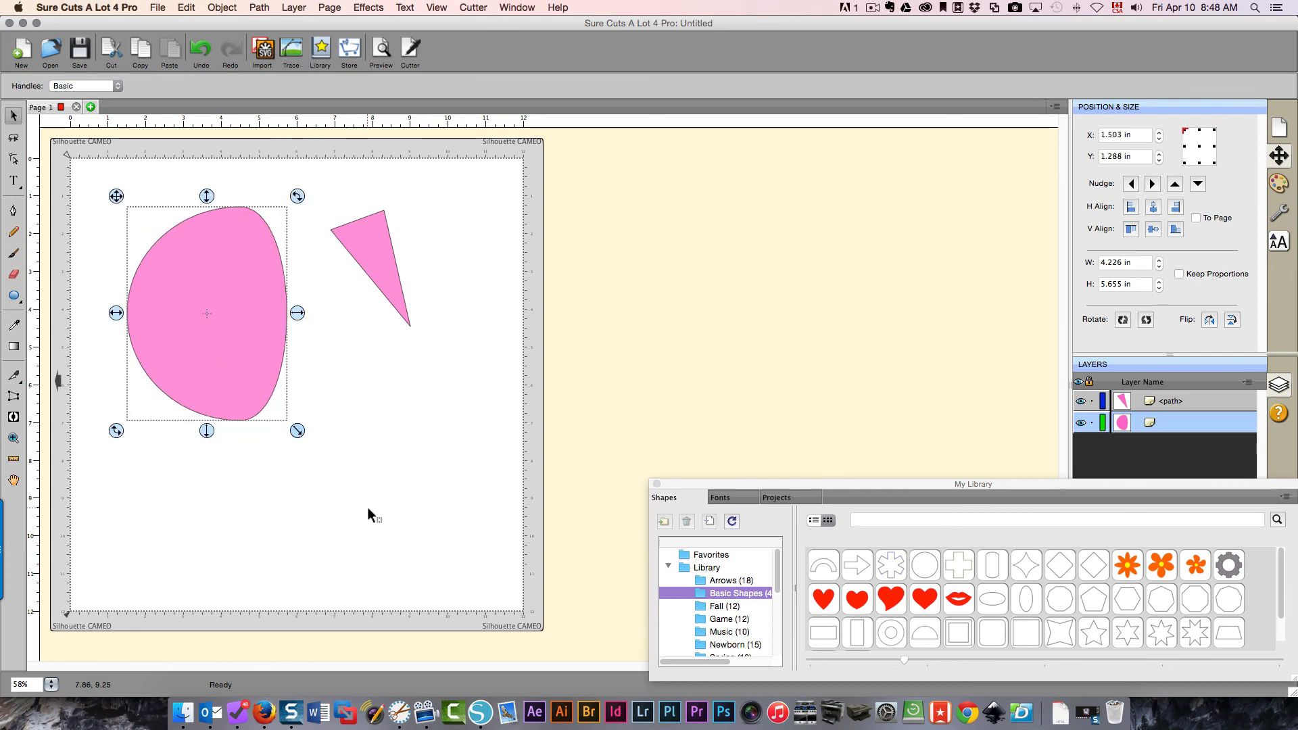